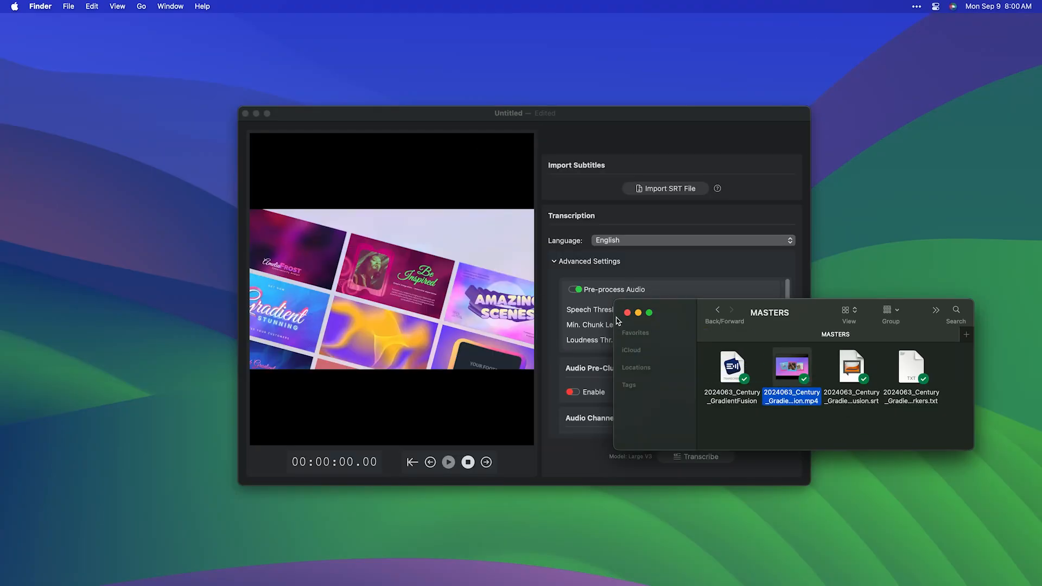
Step: Load the master .mp4 video and transcribe it so timed subtitles play over the footage
{"action": "left_click", "coordinate": [628, 313]}
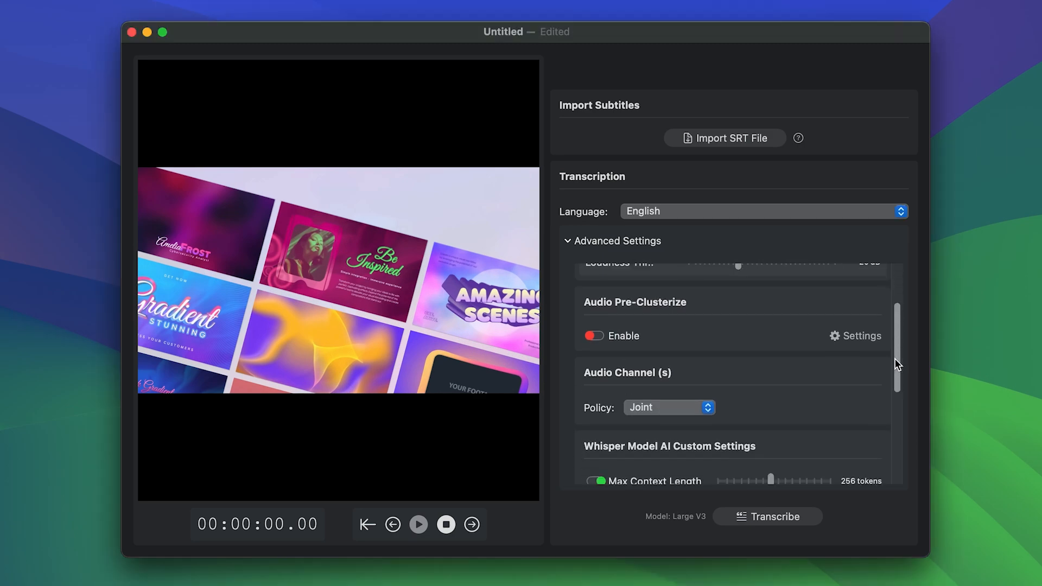
{"action": "scroll", "scroll_direction": "down", "scroll_amount": 3}
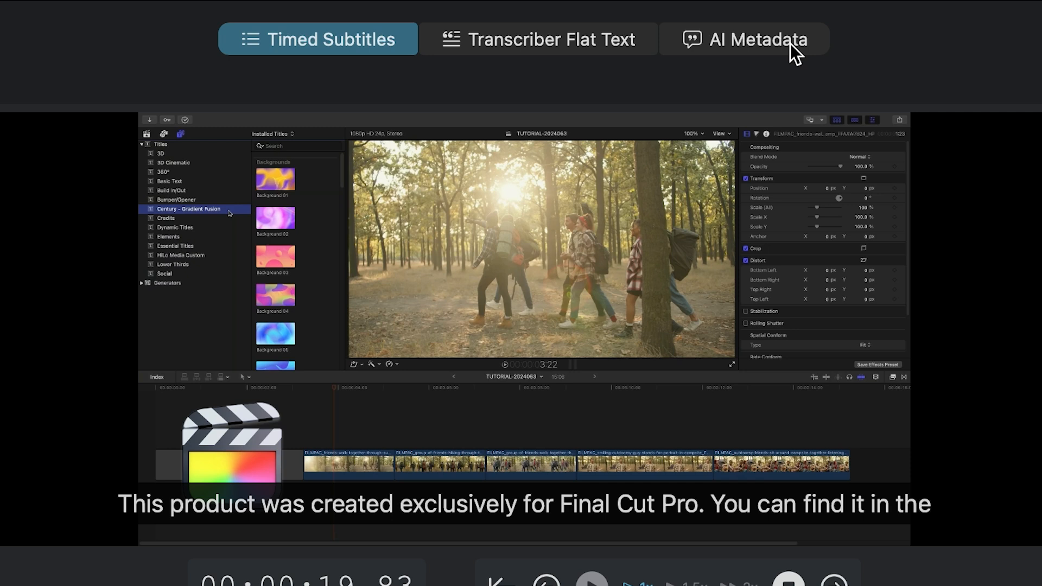
Step: Queue all YouTube and Social Media prompt requests (title, description, tags, Instagram, Facebook, LinkedIn, Tweet)
{"action": "left_click", "coordinate": [756, 39]}
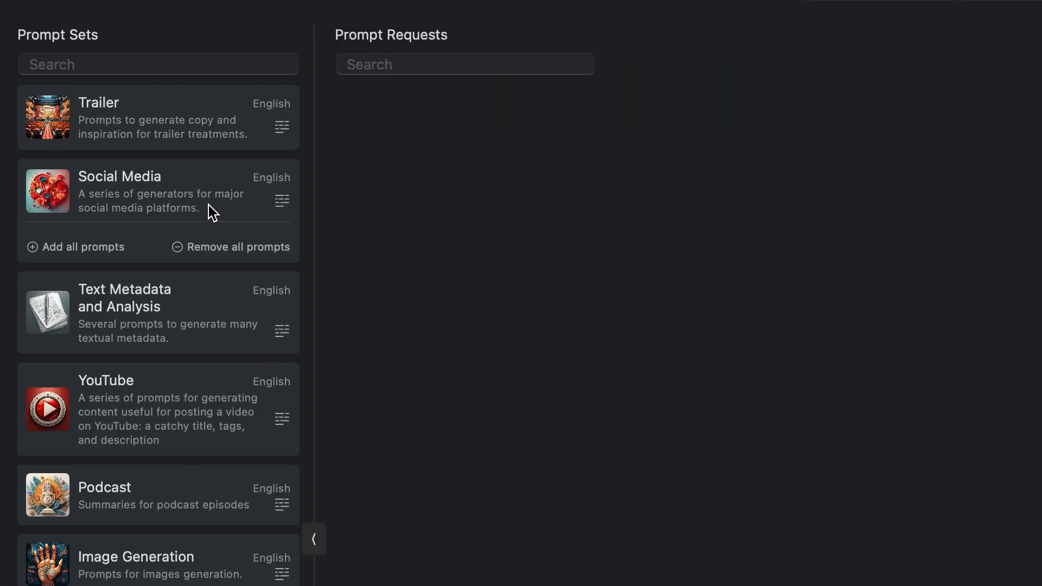
{"action": "scroll", "scroll_direction": "down", "scroll_amount": 3}
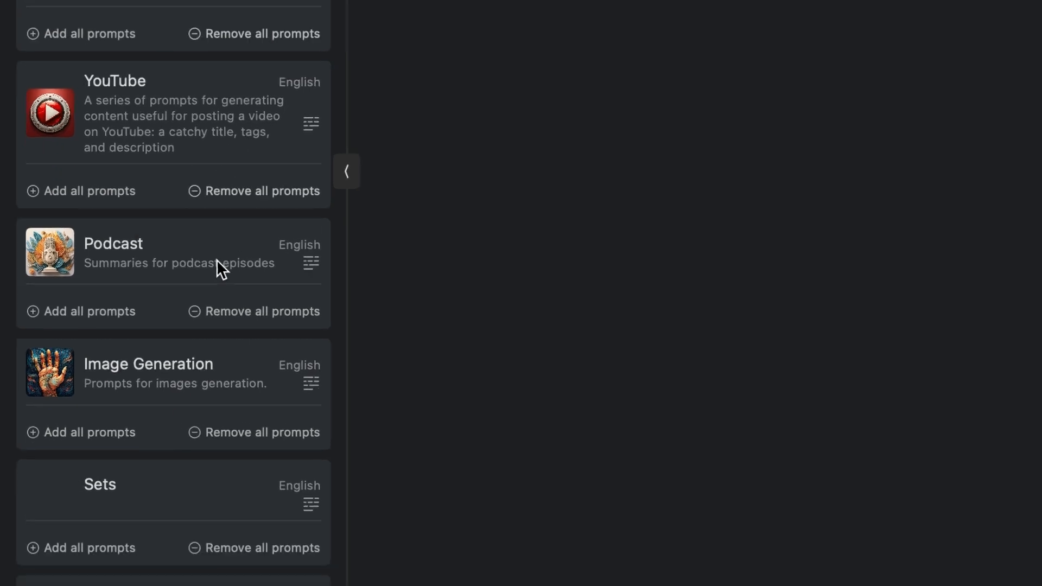
{"action": "scroll", "scroll_direction": "down", "scroll_amount": 3}
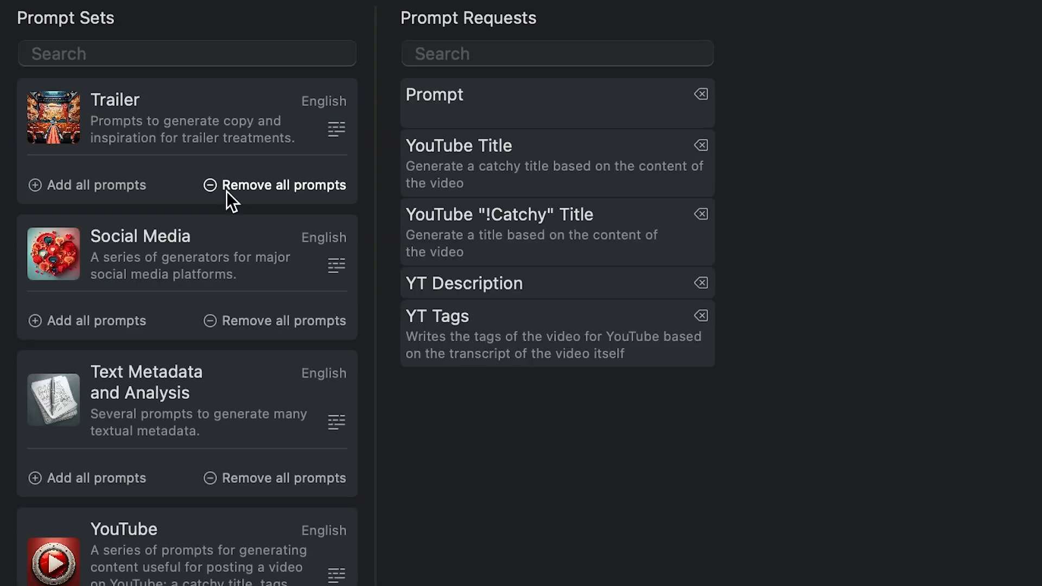
{"action": "left_click", "coordinate": [86, 320]}
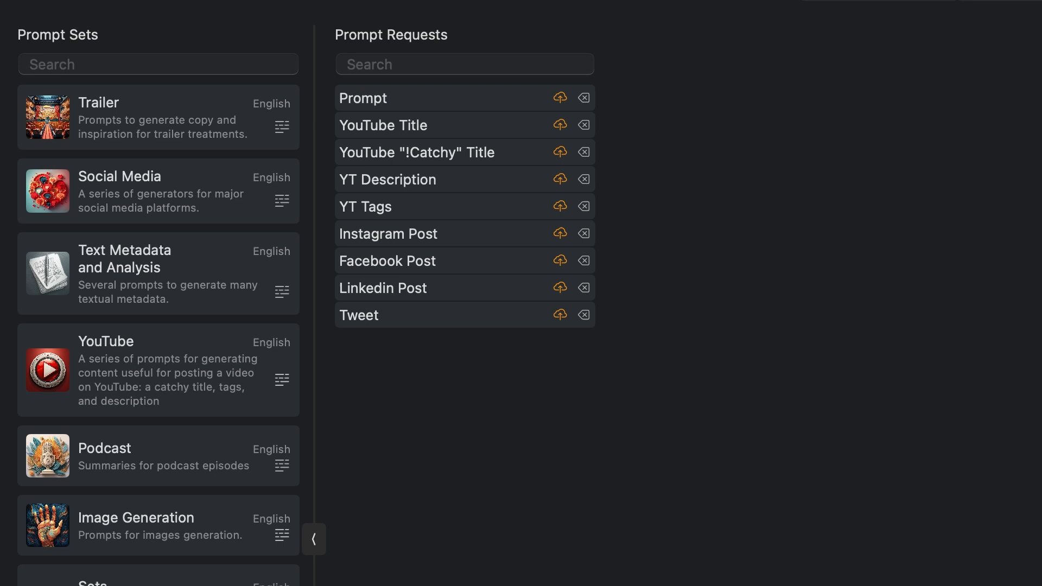
Step: Generate the AI responses, review the YouTube title and rate the YouTube description three stars
{"action": "left_click", "coordinate": [383, 126]}
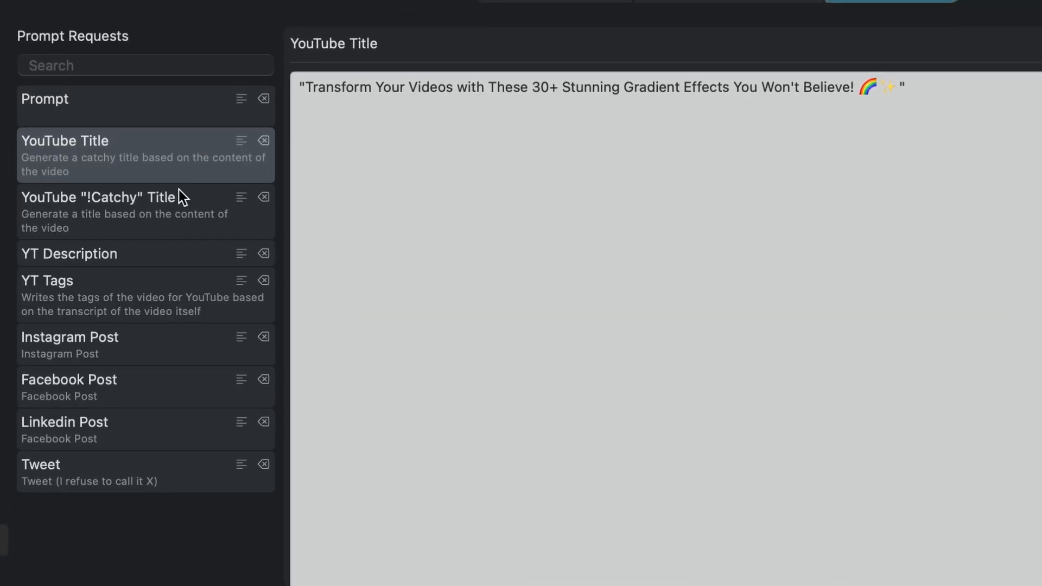
{"action": "left_click", "coordinate": [69, 254]}
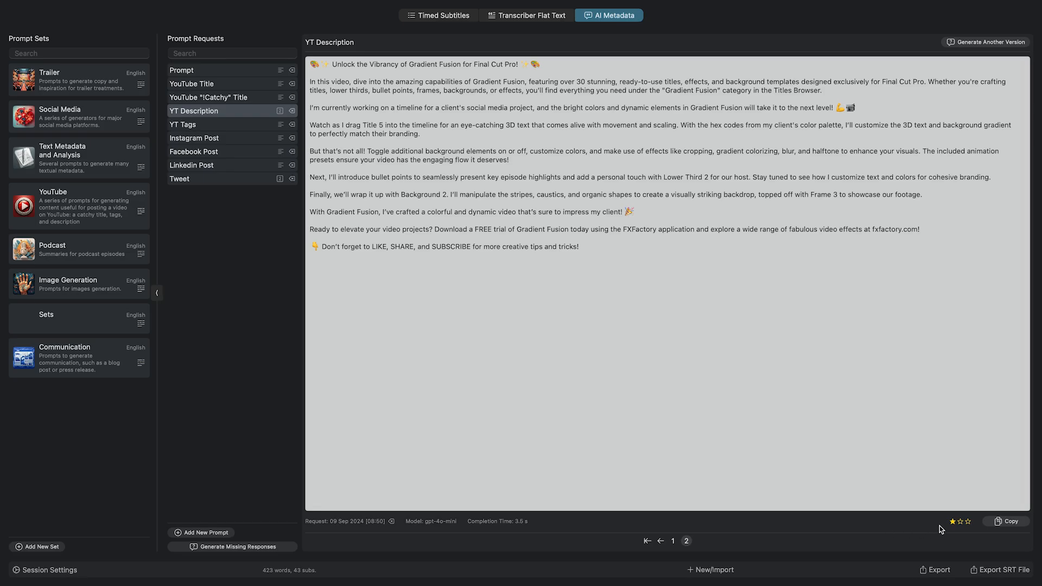
{"action": "left_click", "coordinate": [969, 521]}
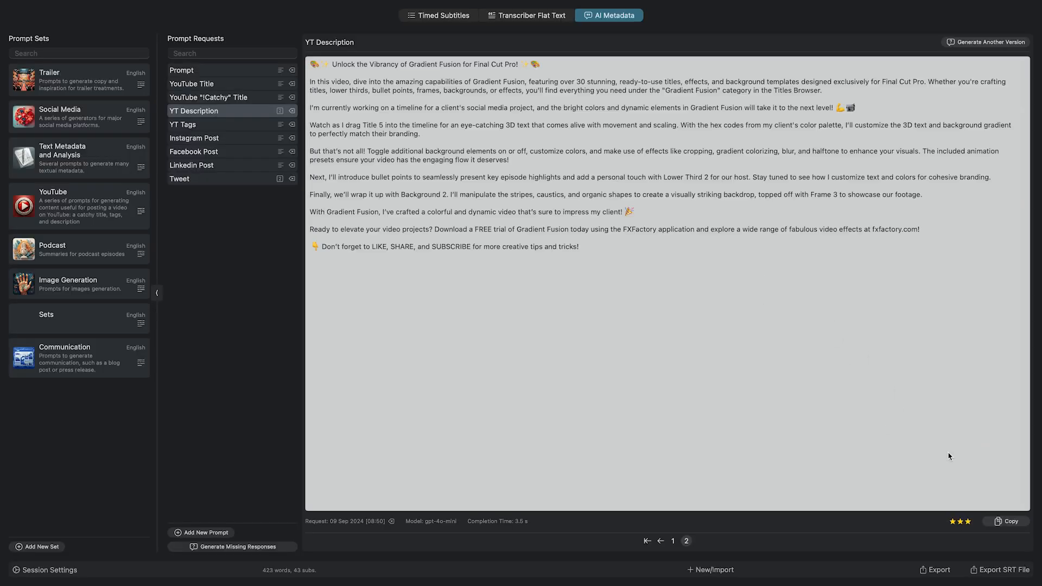
Step: Return to Timed Subtitles and bring up the AI punctuation and split options
{"action": "left_click", "coordinate": [438, 15]}
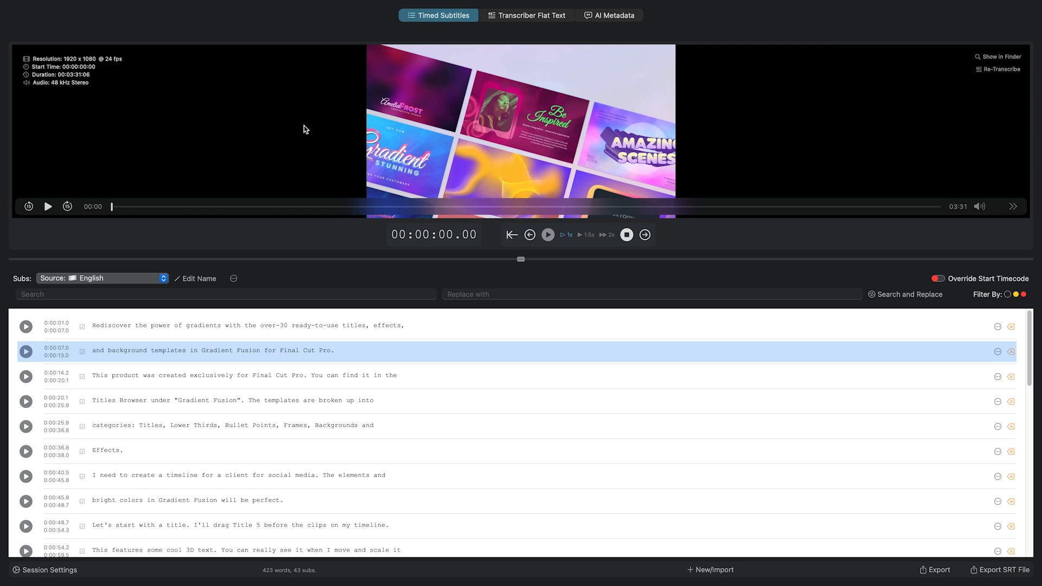
{"action": "mouse_move", "coordinate": [215, 235]}
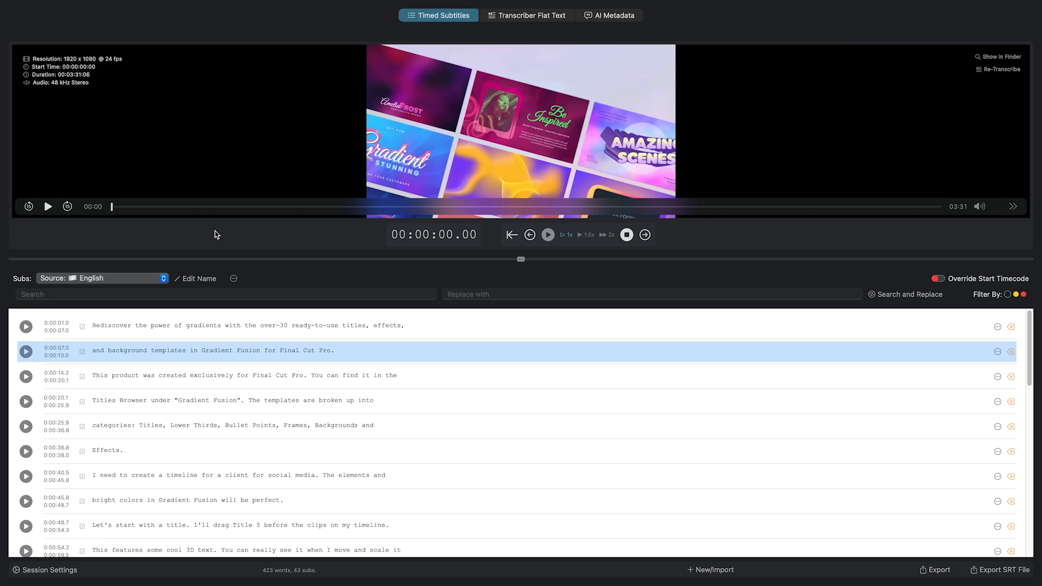
{"action": "left_click", "coordinate": [232, 277]}
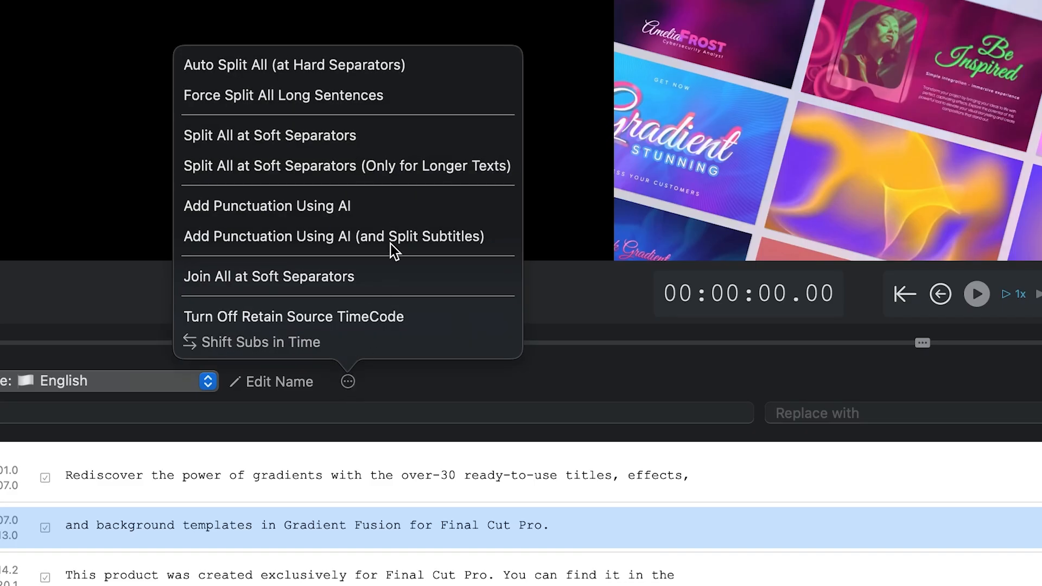
{"action": "mouse_move", "coordinate": [338, 215]}
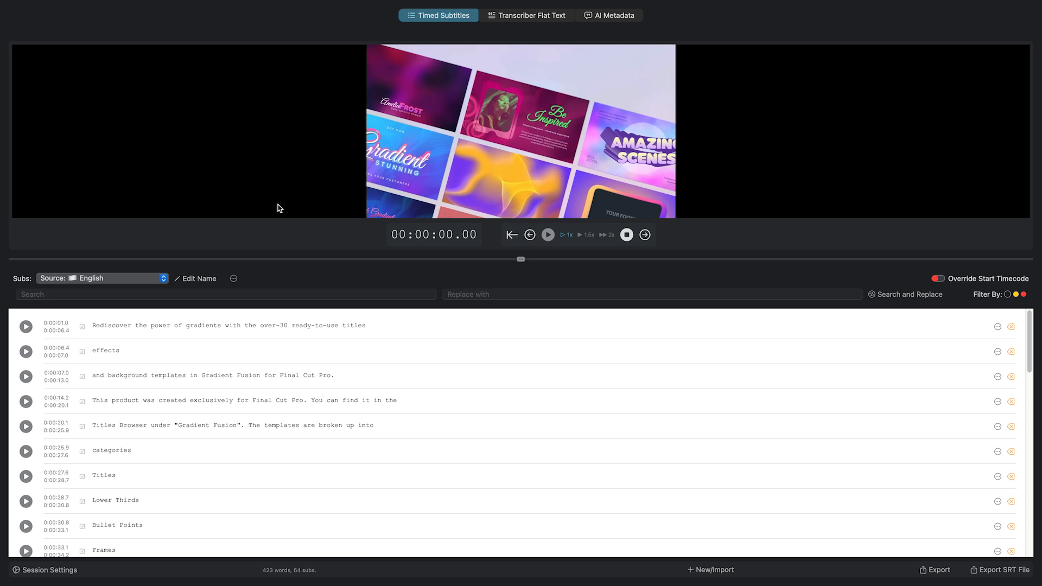
{"action": "mouse_move", "coordinate": [650, 388]}
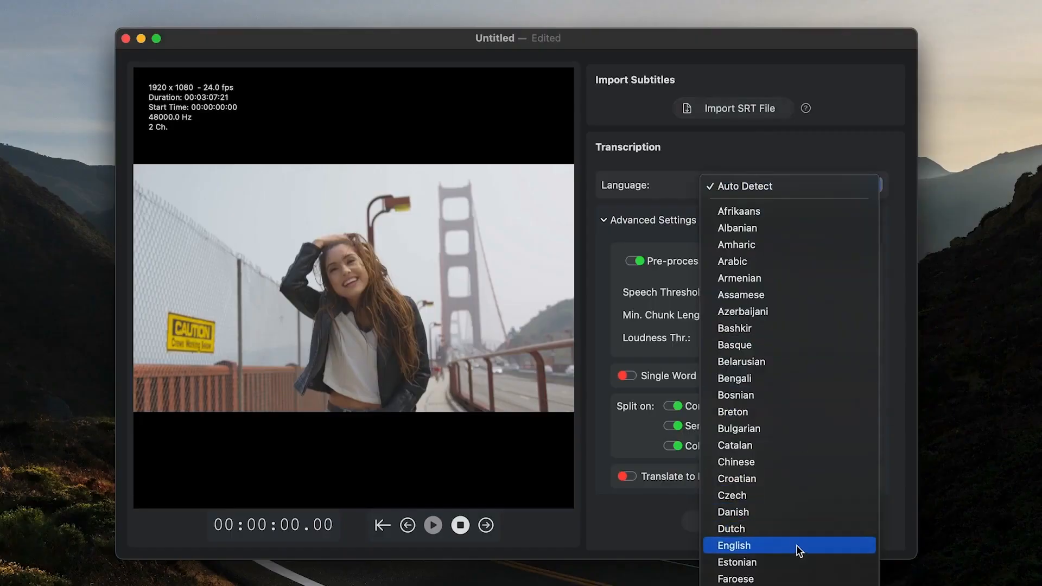
Step: Set the transcription language to English and display the subtitles as flat text
{"action": "left_click", "coordinate": [734, 545]}
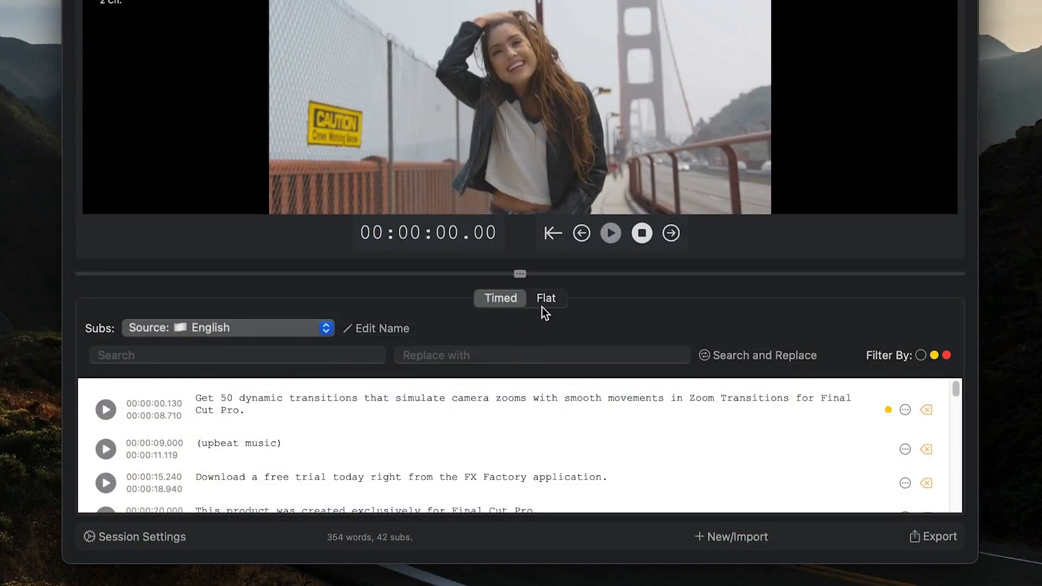
{"action": "left_click", "coordinate": [546, 297]}
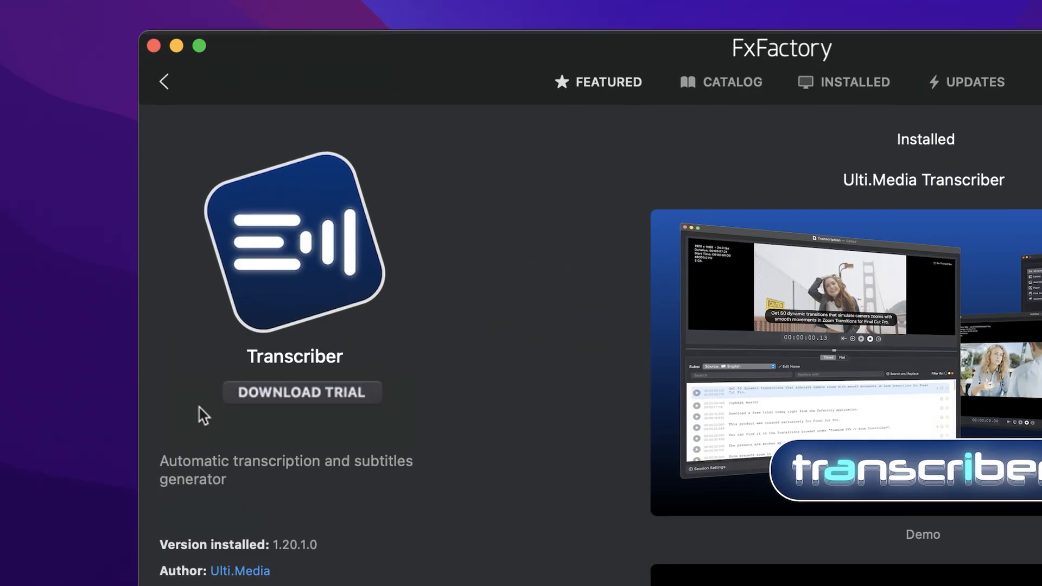
Step: Start the Transcriber trial download from its FxFactory product page
{"action": "left_click", "coordinate": [302, 393]}
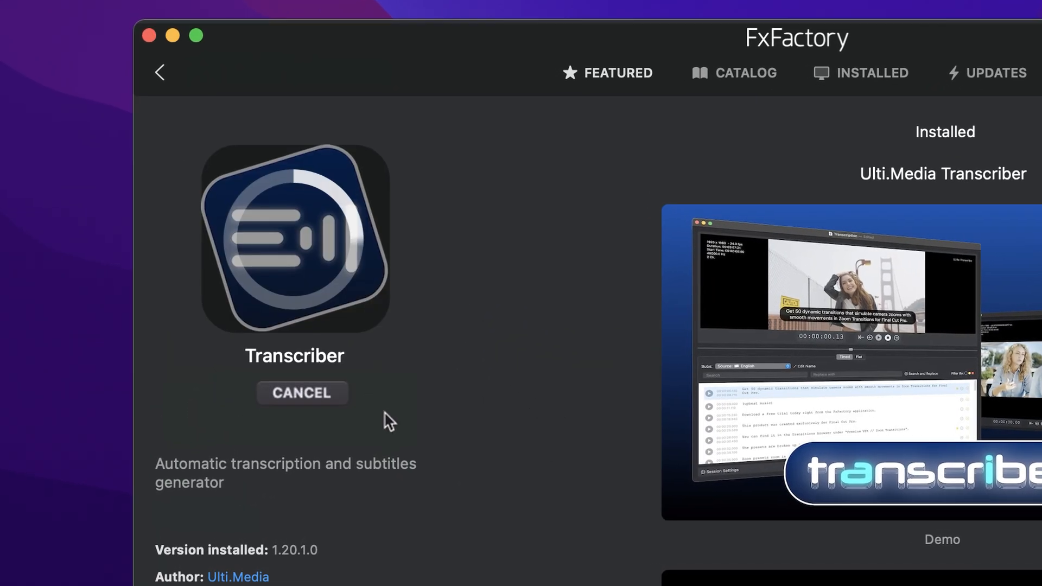